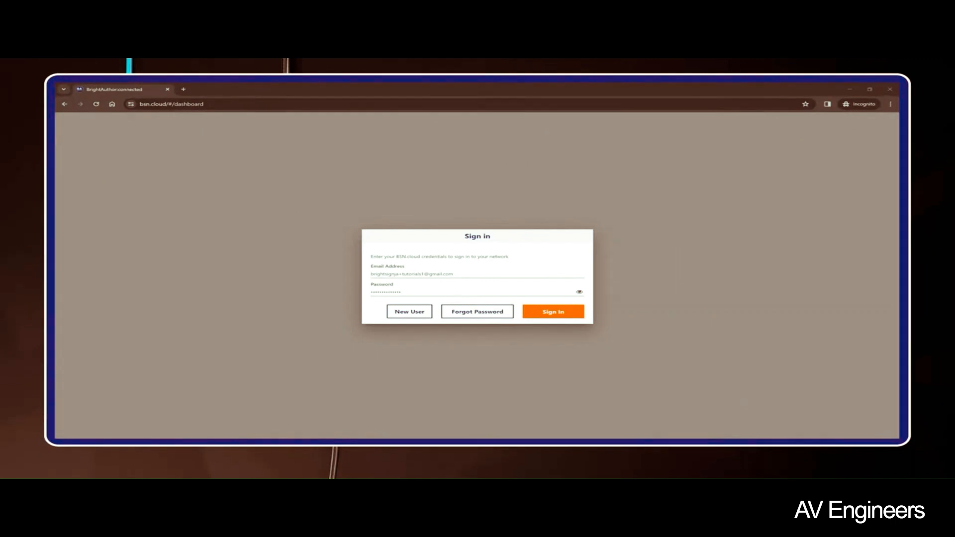
Sign in to BSN.cloud and enter the BSN-Content-Cloud network's dashboard.
left_click(551, 311)
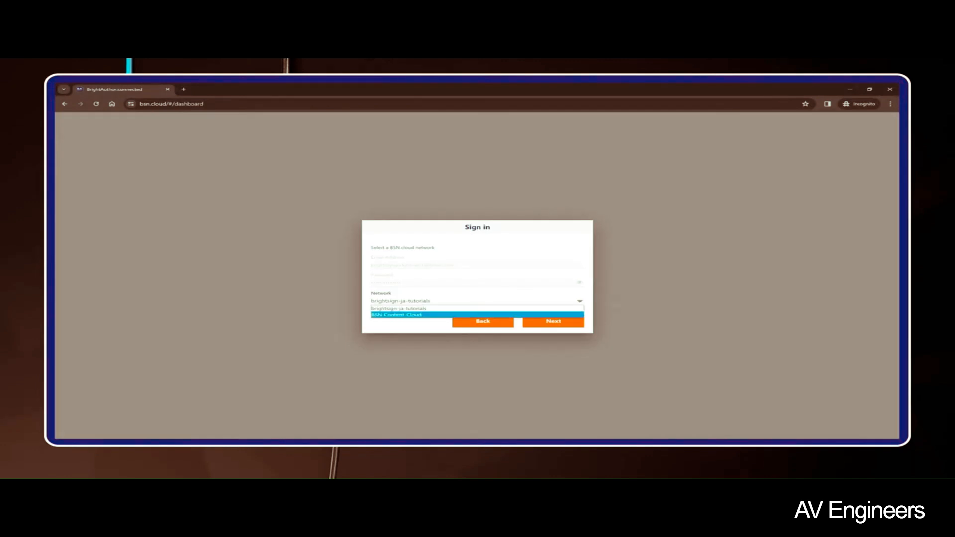
left_click(396, 315)
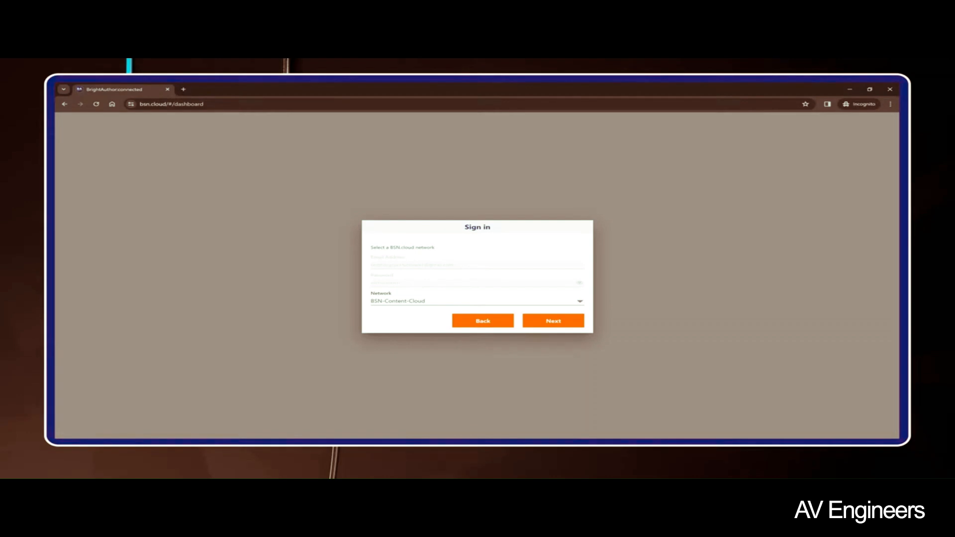
left_click(553, 320)
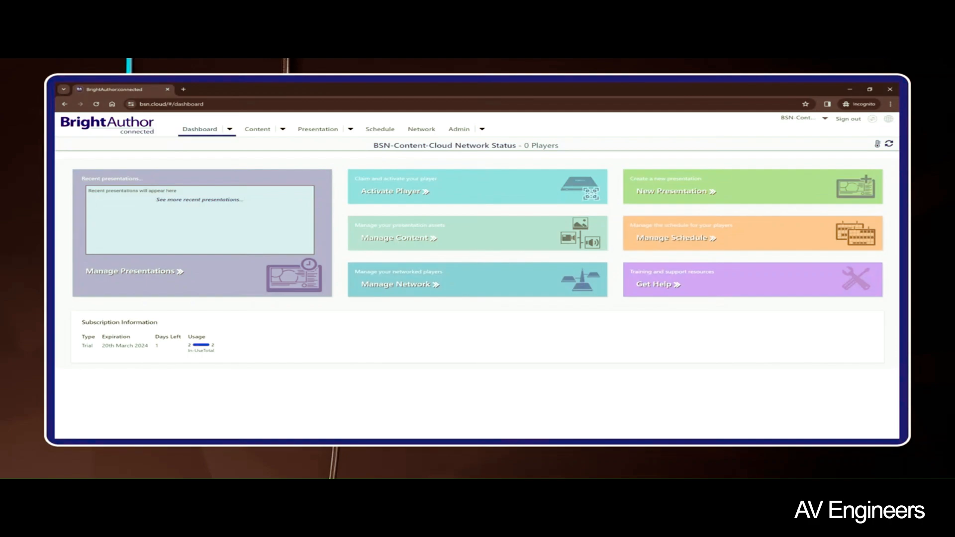
From the Admin area, start a new player and network setup via the Setup option.
left_click(459, 129)
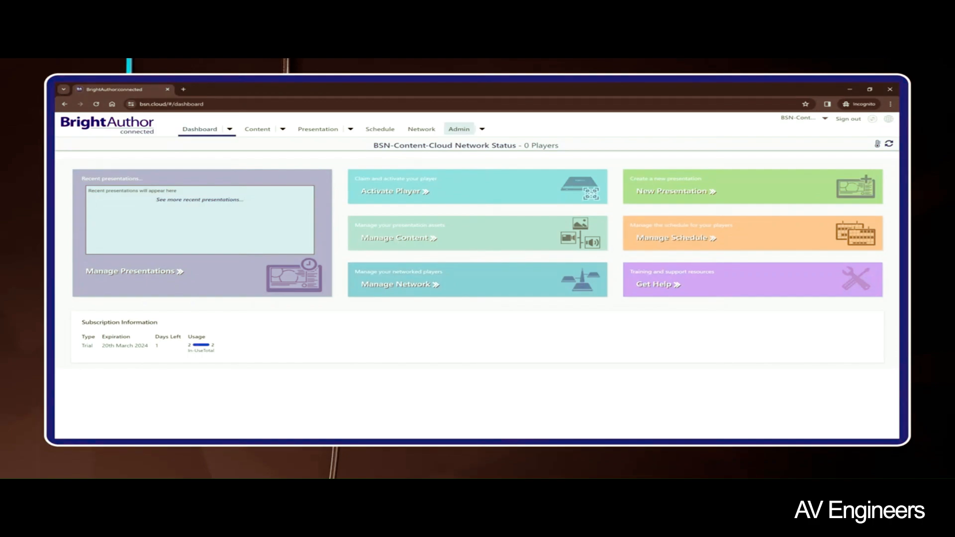
left_click(459, 128)
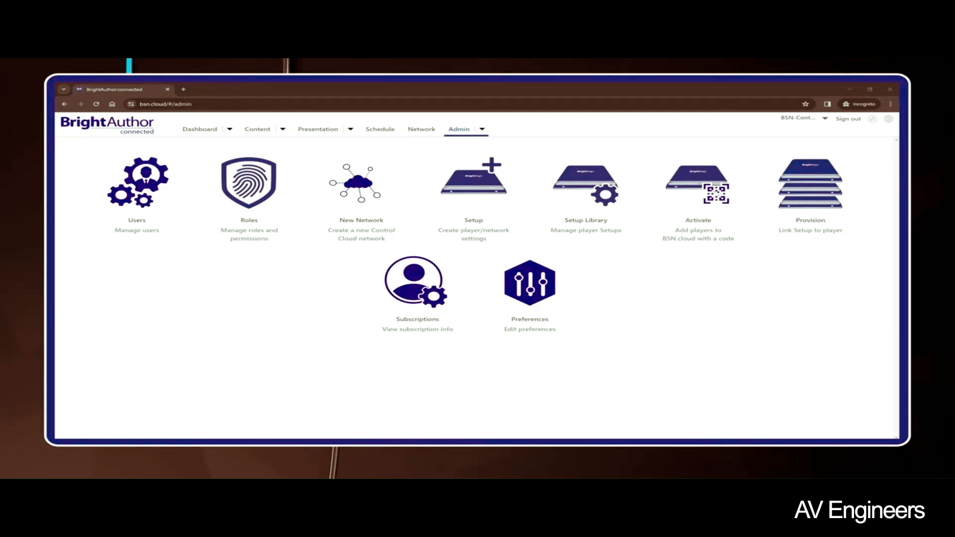
left_click(473, 186)
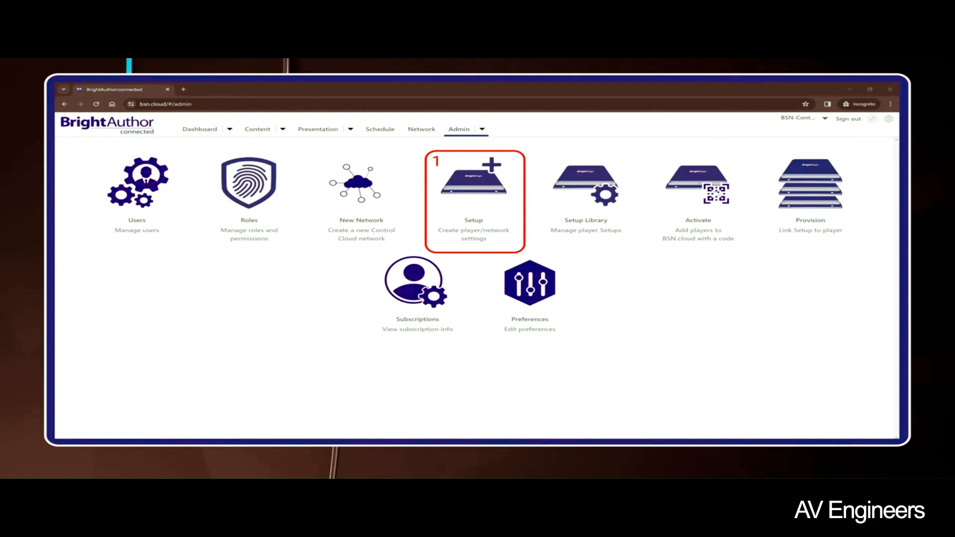
left_click(475, 183)
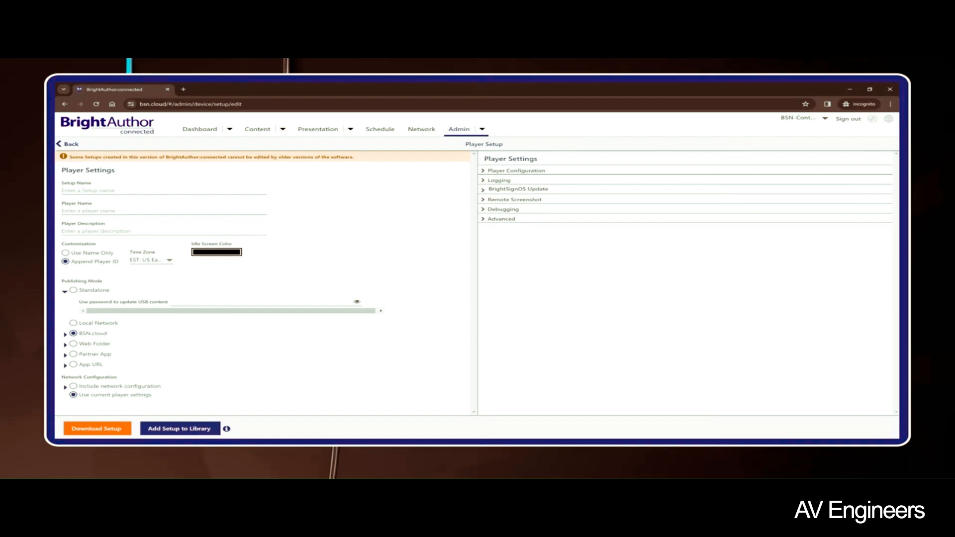
Name the setup 'Content Cloud Setup' and the player 'default', keeping the EST time zone.
left_click(147, 190)
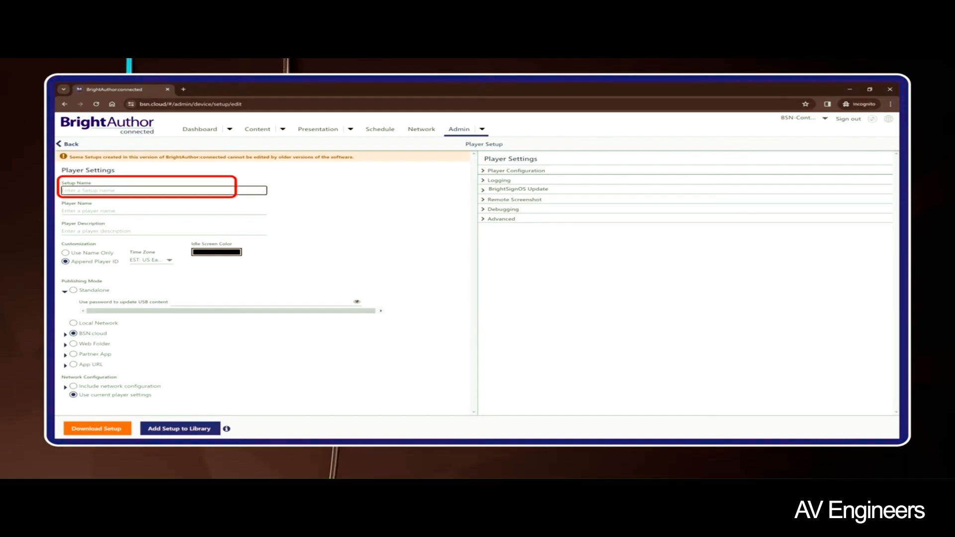
type("Content Cloud Setup")
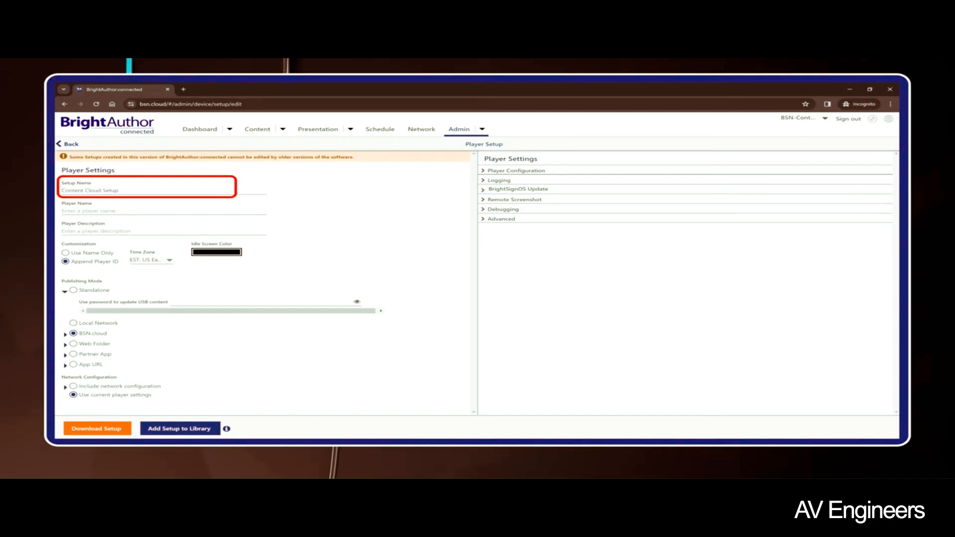
left_click(146, 210)
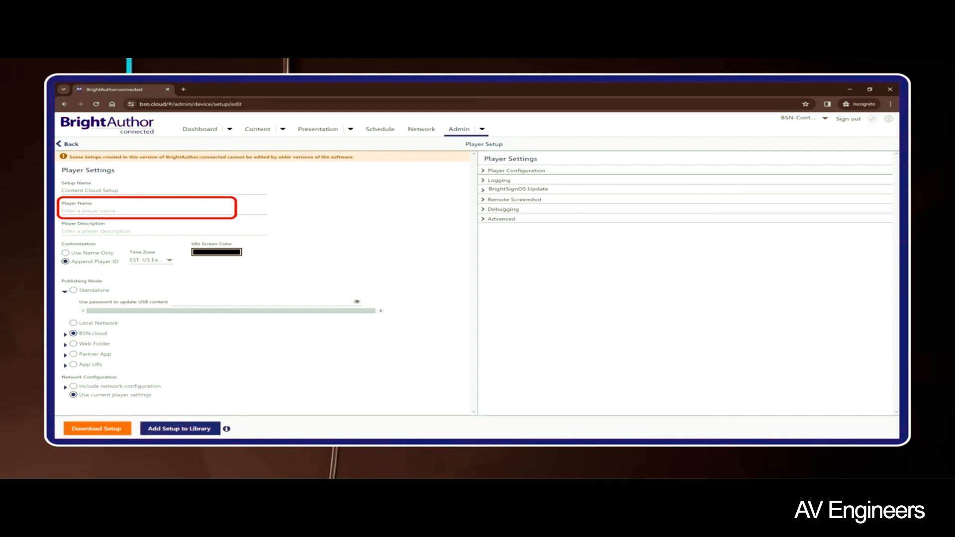
left_click(162, 210)
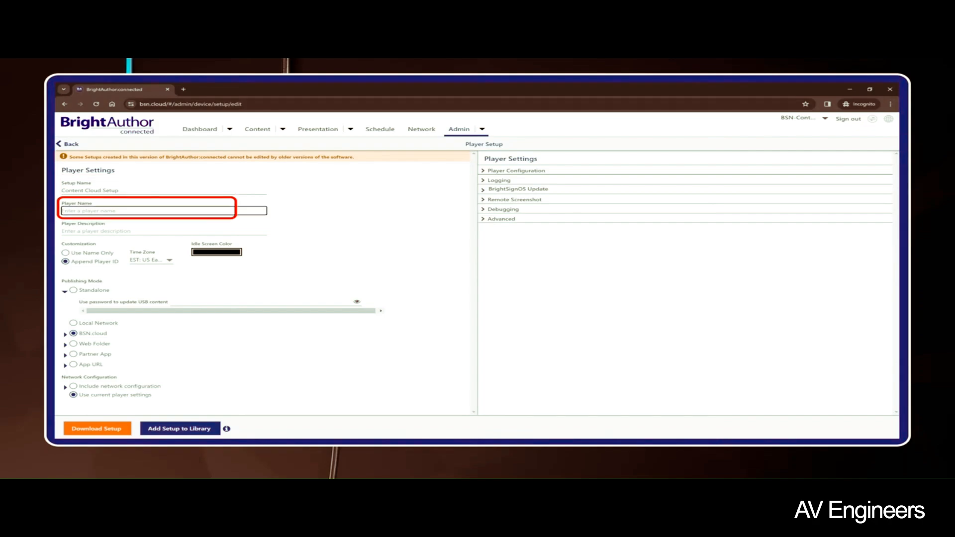
type("default")
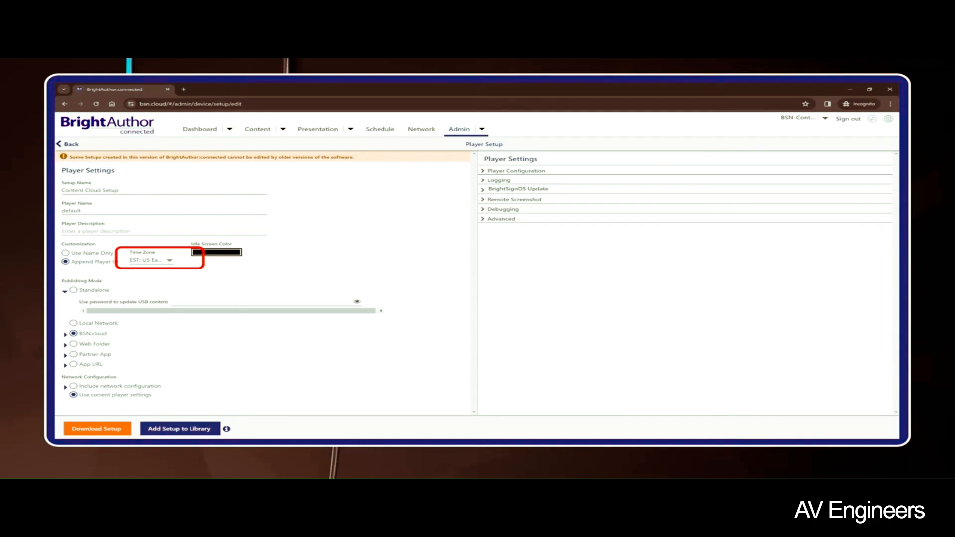
left_click(169, 260)
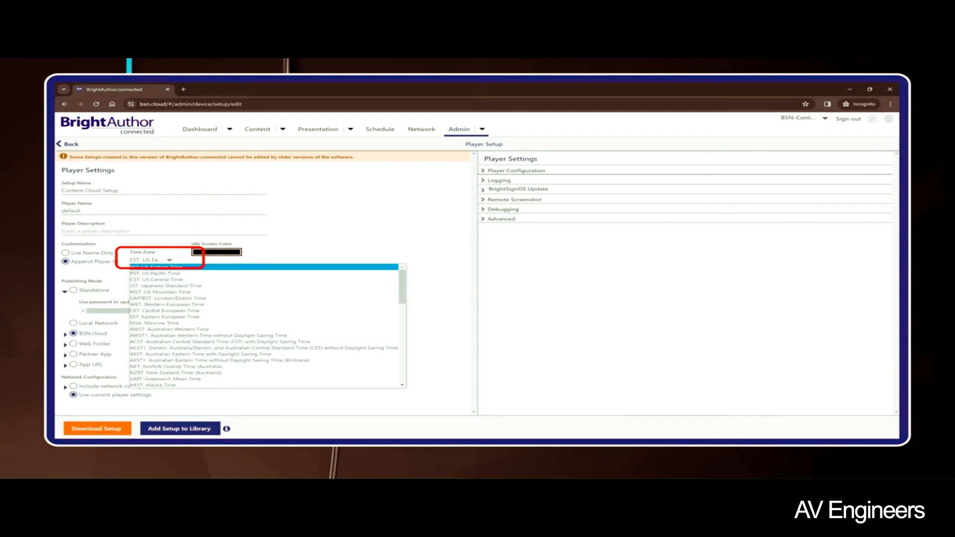
left_click(170, 260)
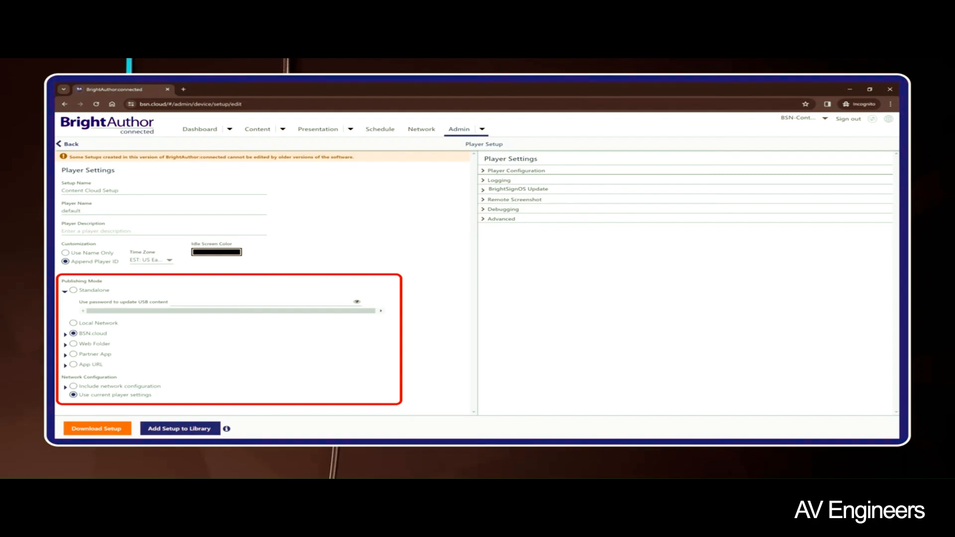
Expand the BSN.cloud publishing mode and choose the Default group.
left_click(74, 334)
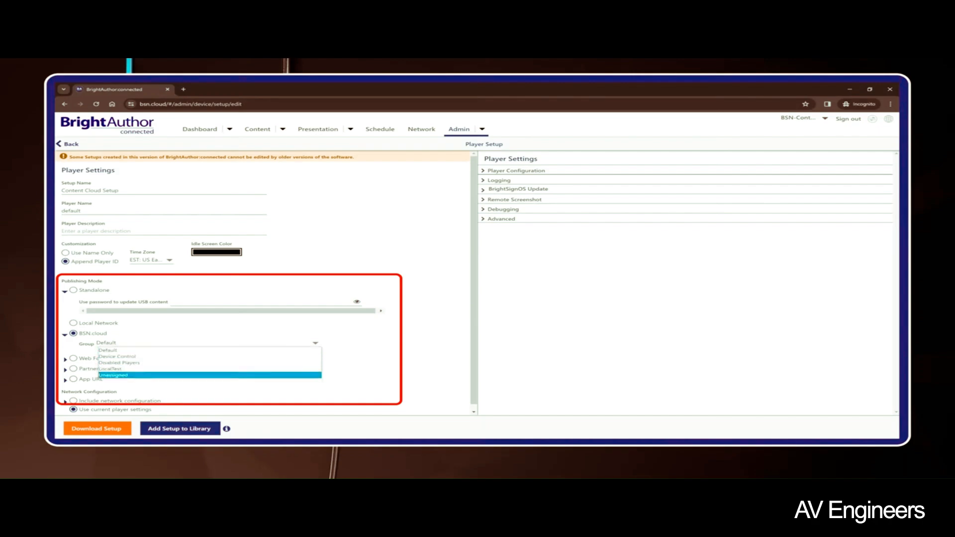
left_click(106, 342)
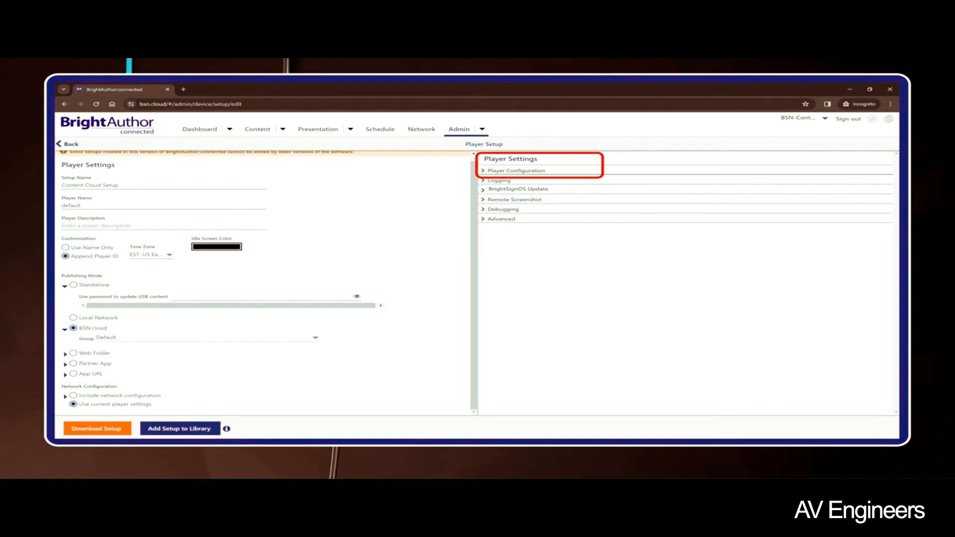
Review the logging, OS update, remote screenshot, debugging and advanced settings, leaving all at defaults.
left_click(516, 170)
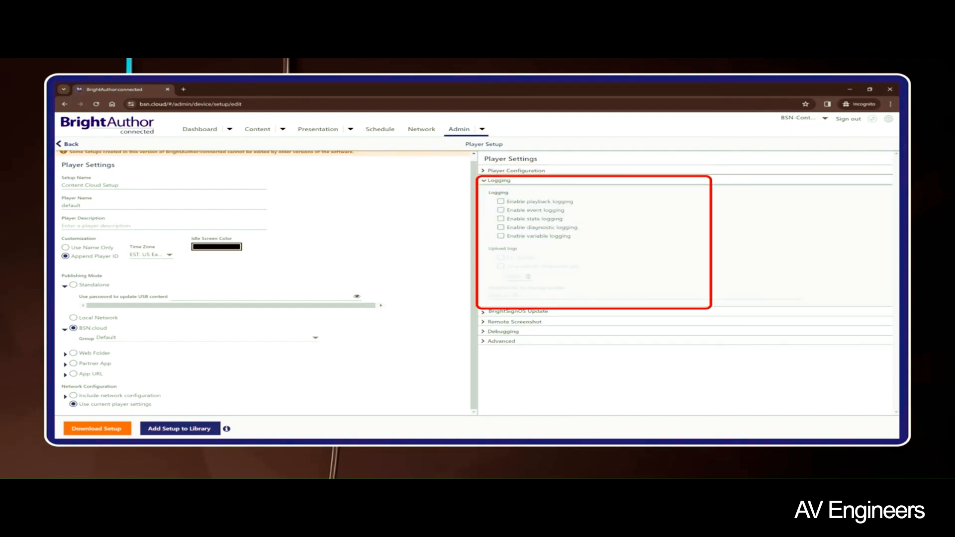
left_click(498, 180)
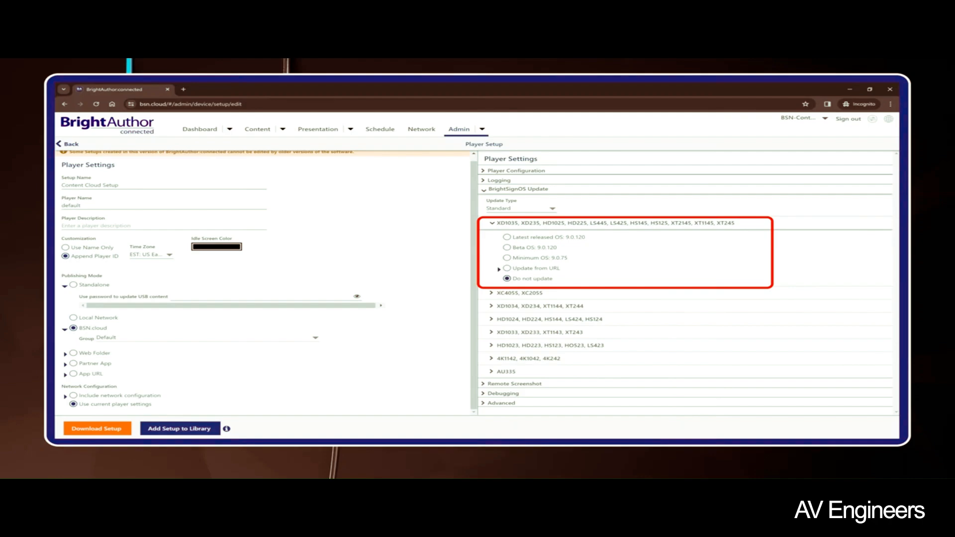
left_click(505, 237)
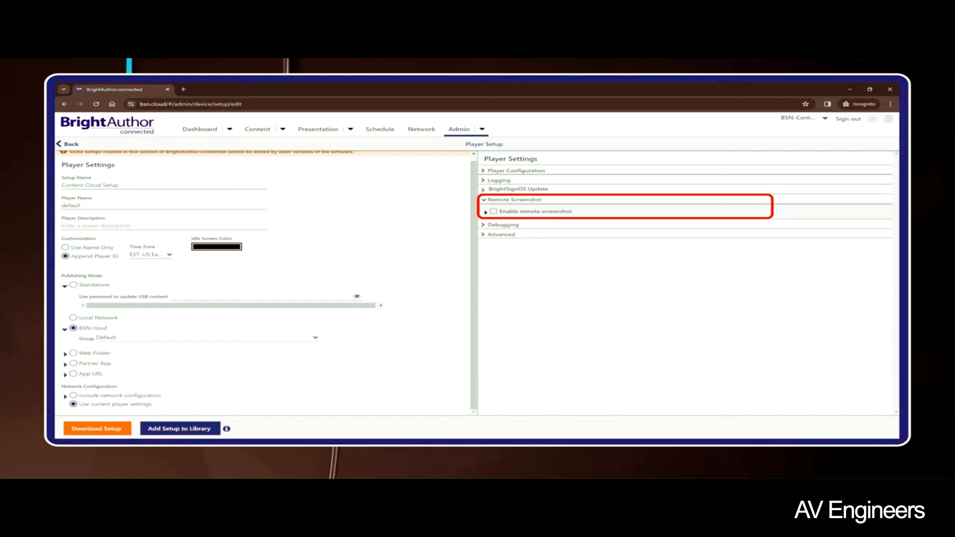
left_click(514, 199)
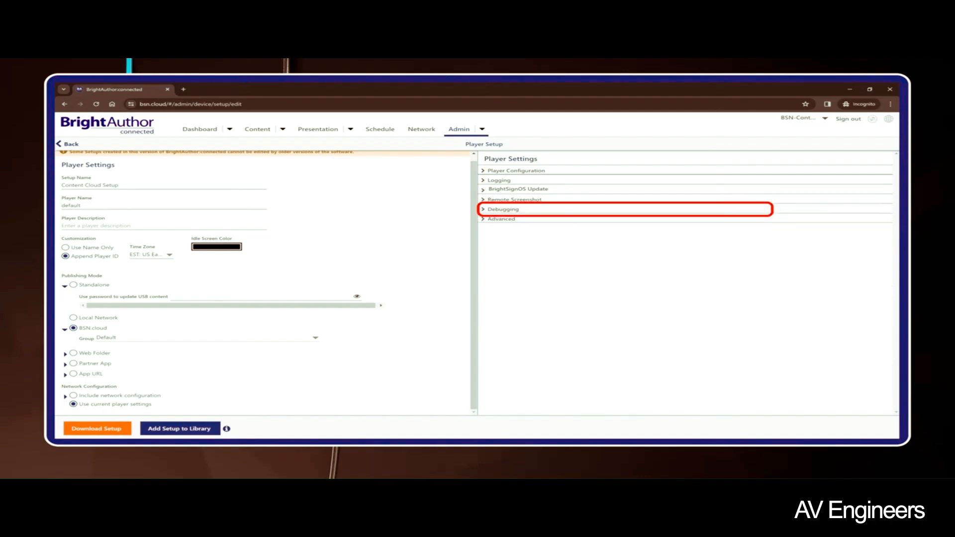
left_click(503, 209)
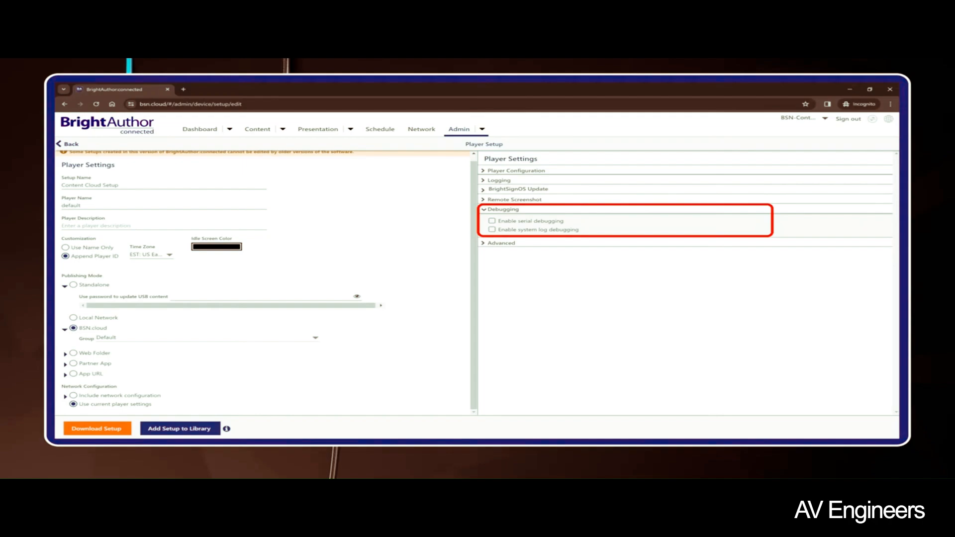
left_click(504, 209)
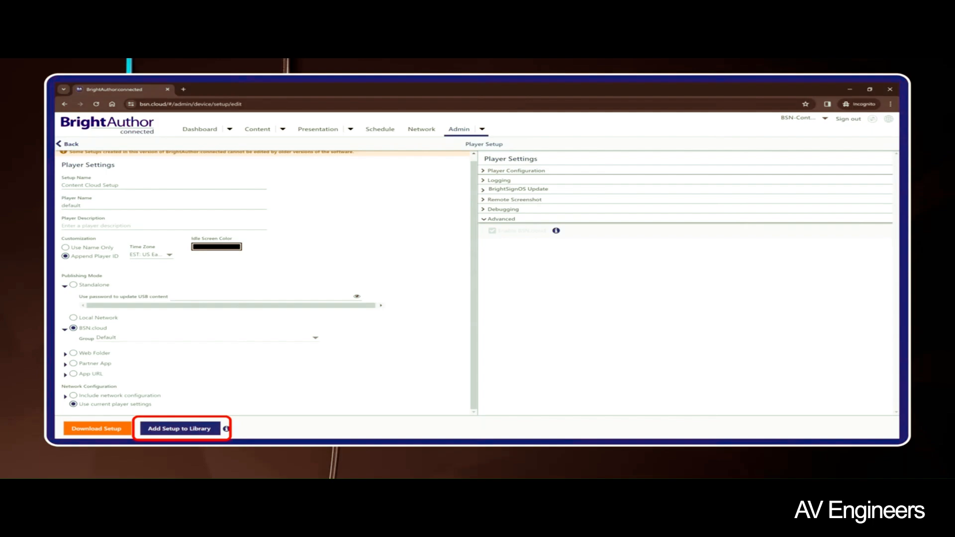
Add the Content Cloud Setup to the Setup Library and go to Admin's Provision page.
left_click(179, 428)
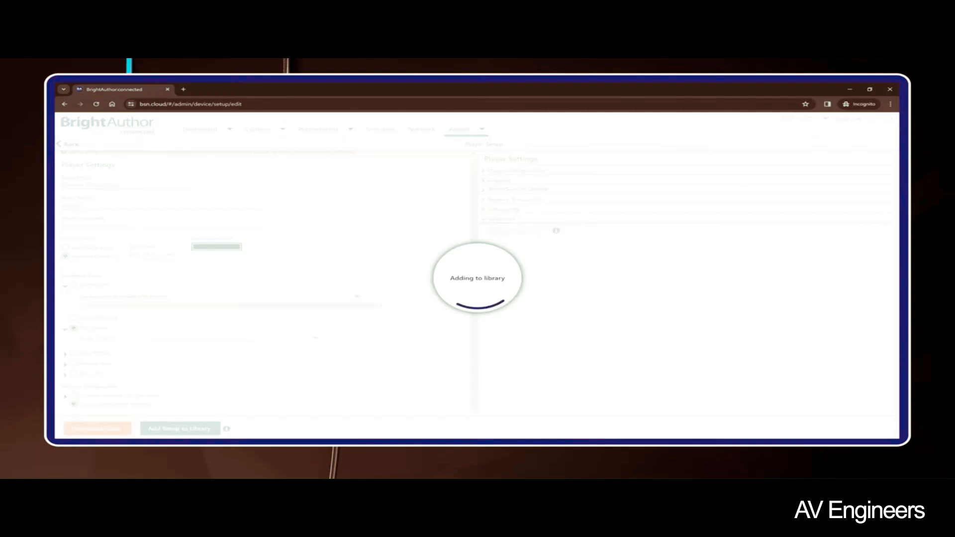
left_click(179, 428)
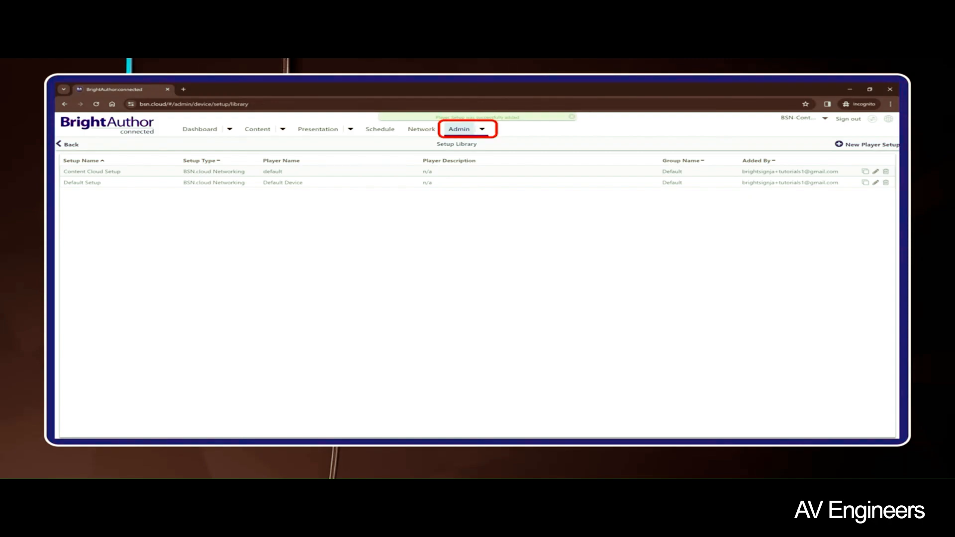
left_click(459, 128)
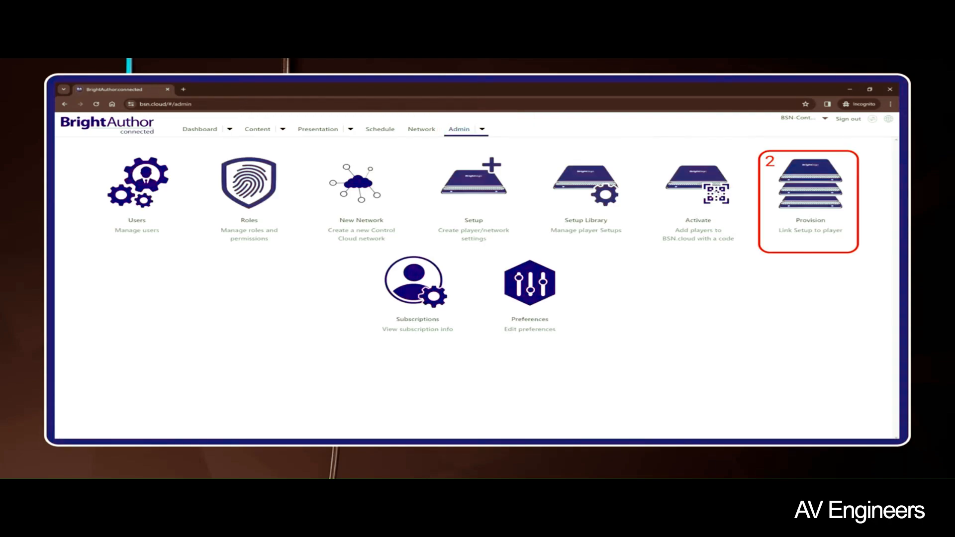
left_click(809, 184)
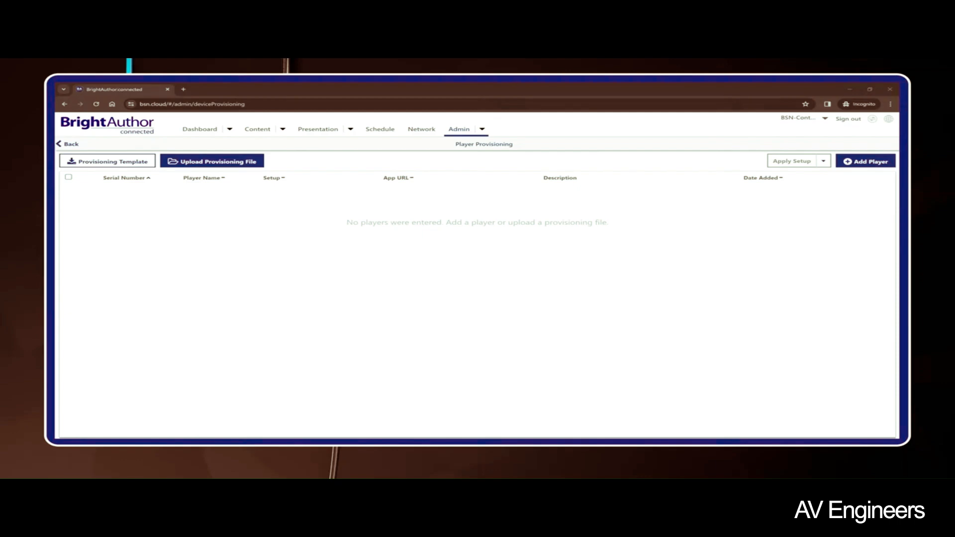
Add player USD39H001343 named 'XT1145 Demo Player' with description 'Demo Content'.
left_click(865, 161)
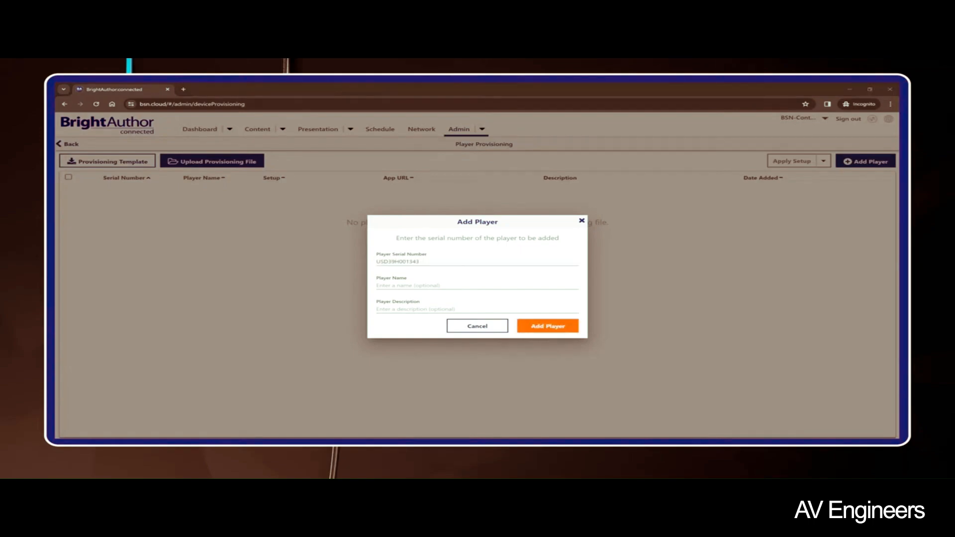
left_click(477, 285)
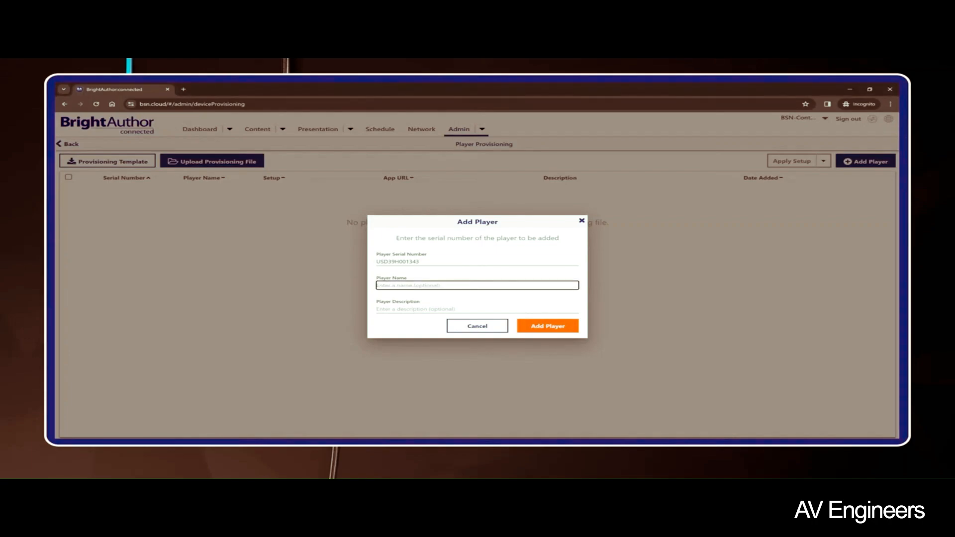
type("XT1145 Demo Player")
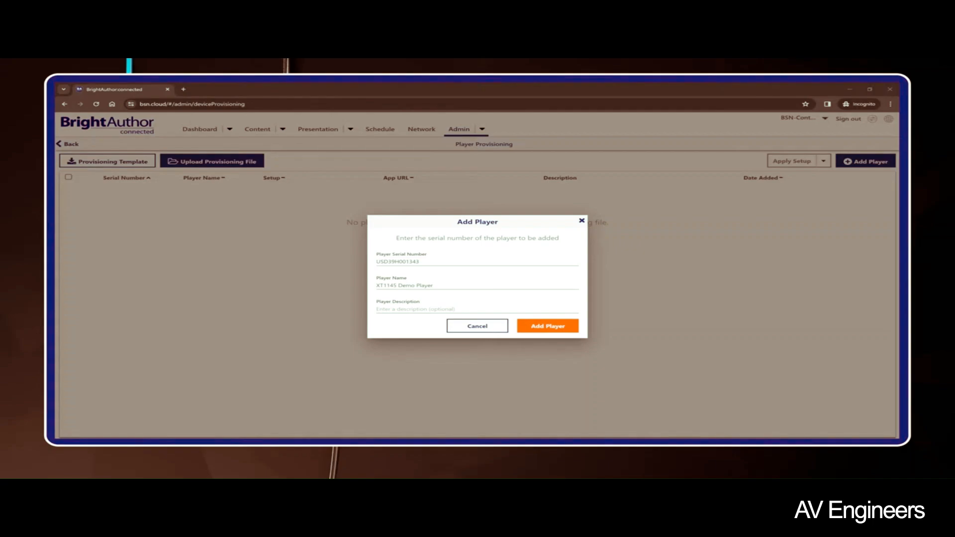
type("Demo Content")
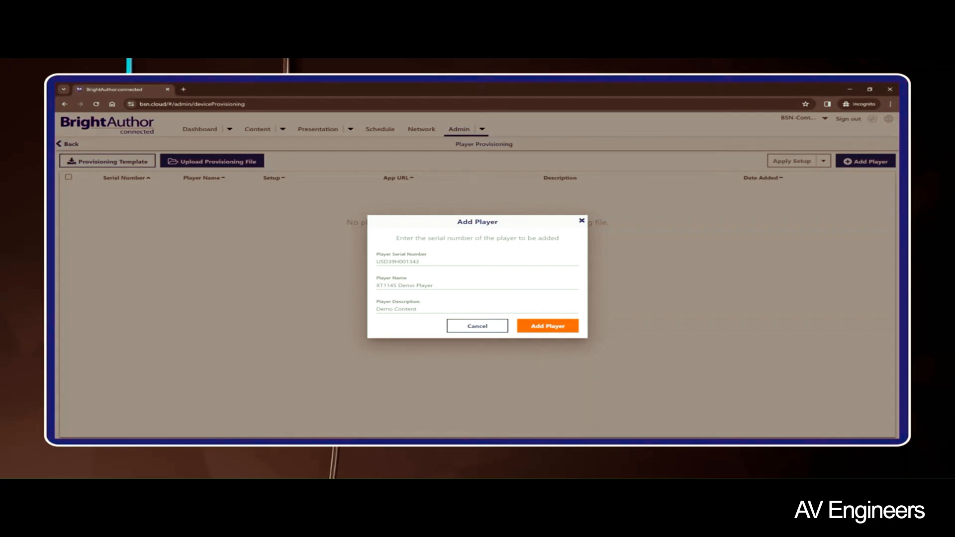
left_click(546, 326)
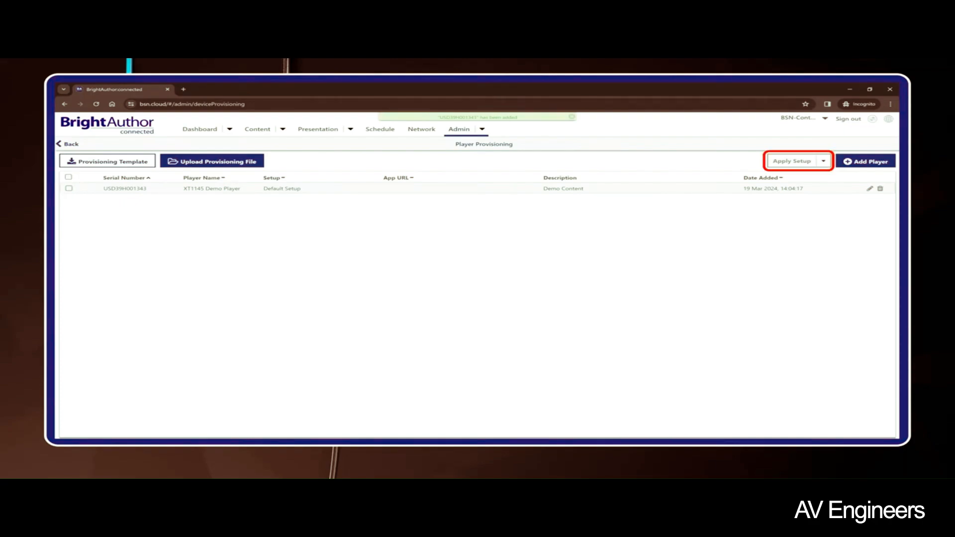
Select the XT1145 Demo Player and apply the Content Cloud Setup to it.
left_click(68, 177)
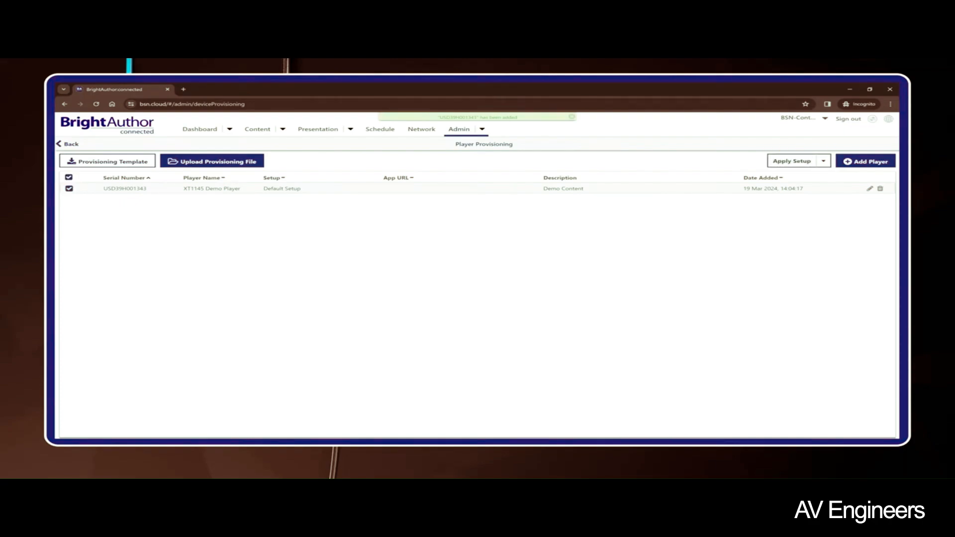
left_click(791, 161)
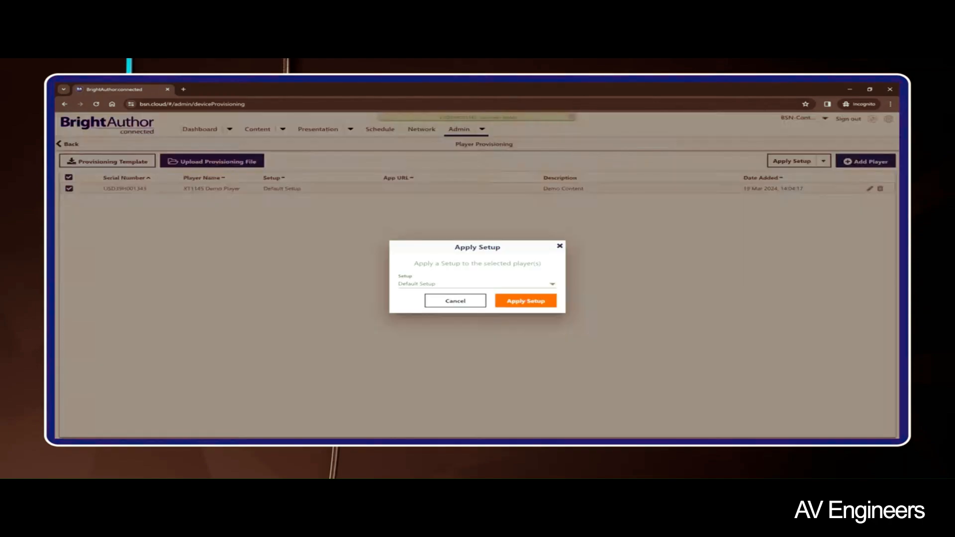
left_click(478, 284)
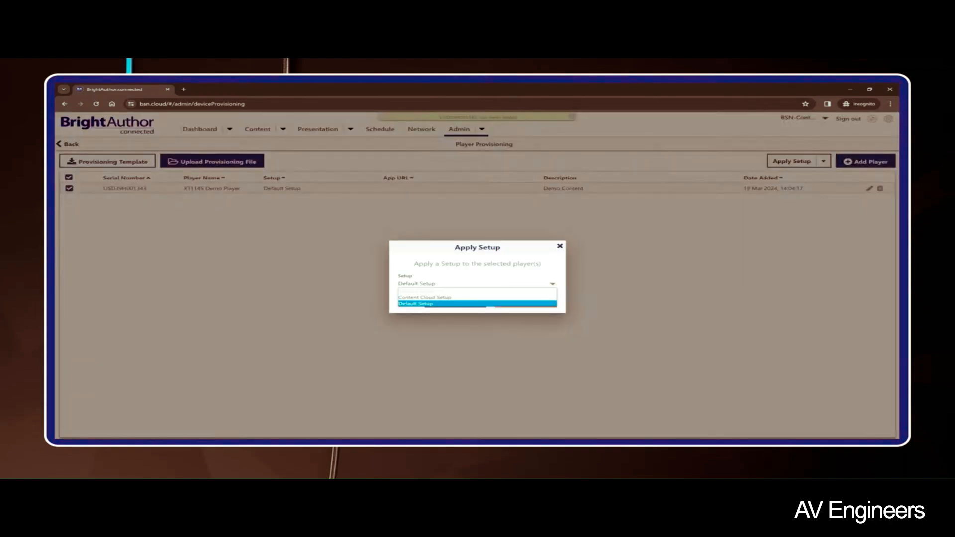
left_click(423, 298)
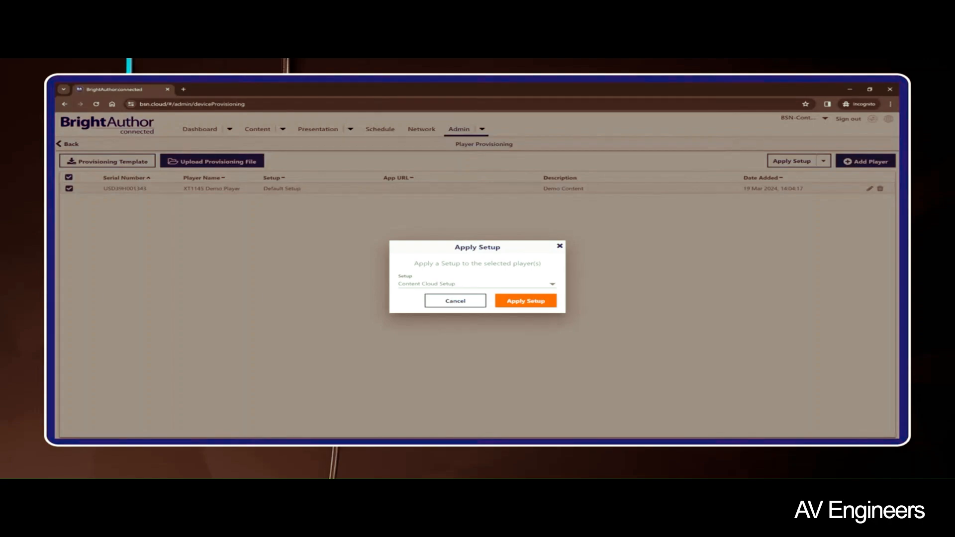
left_click(526, 301)
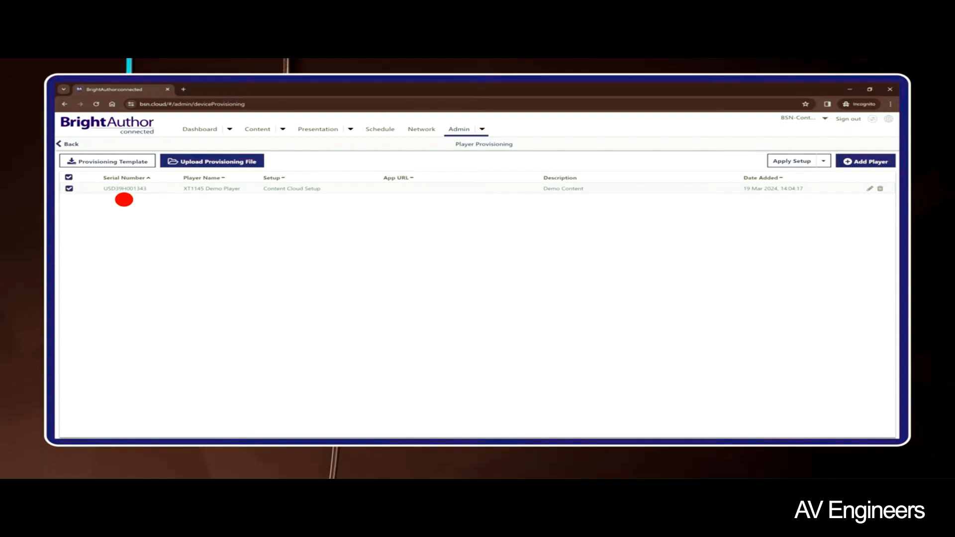
mouse_move(208, 200)
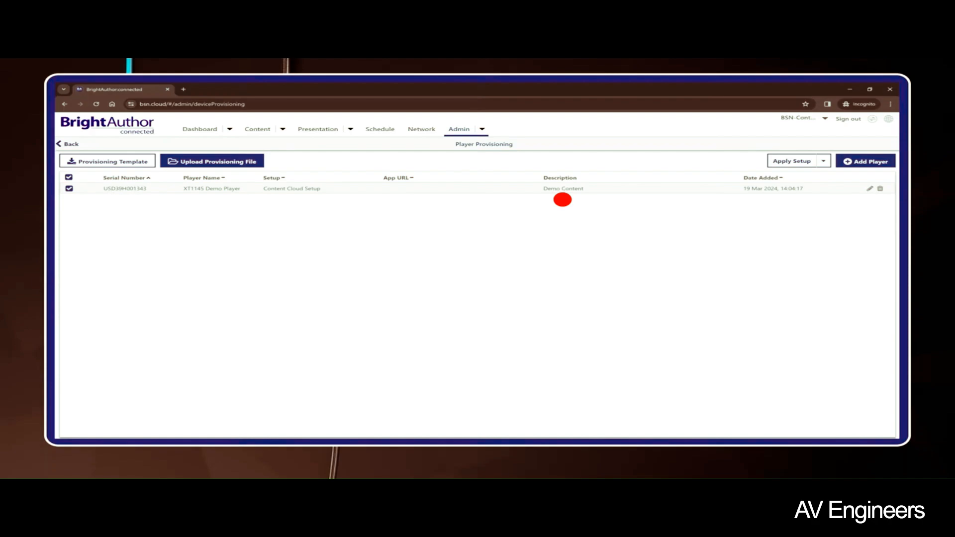
mouse_move(284, 200)
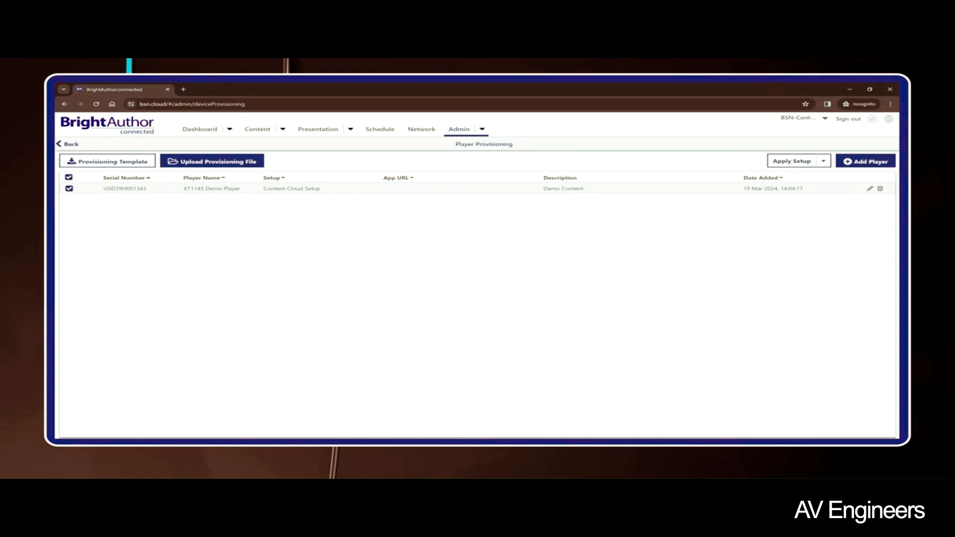
left_click(423, 130)
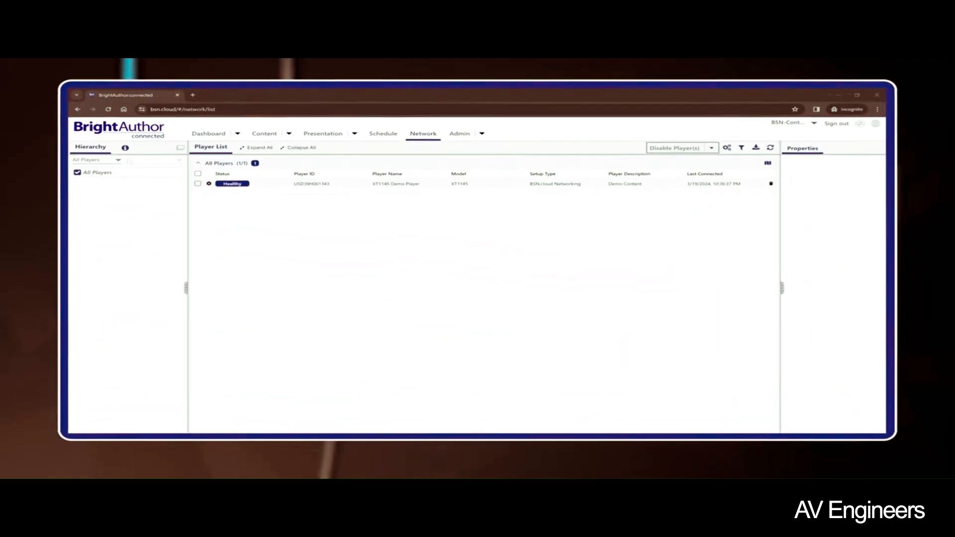